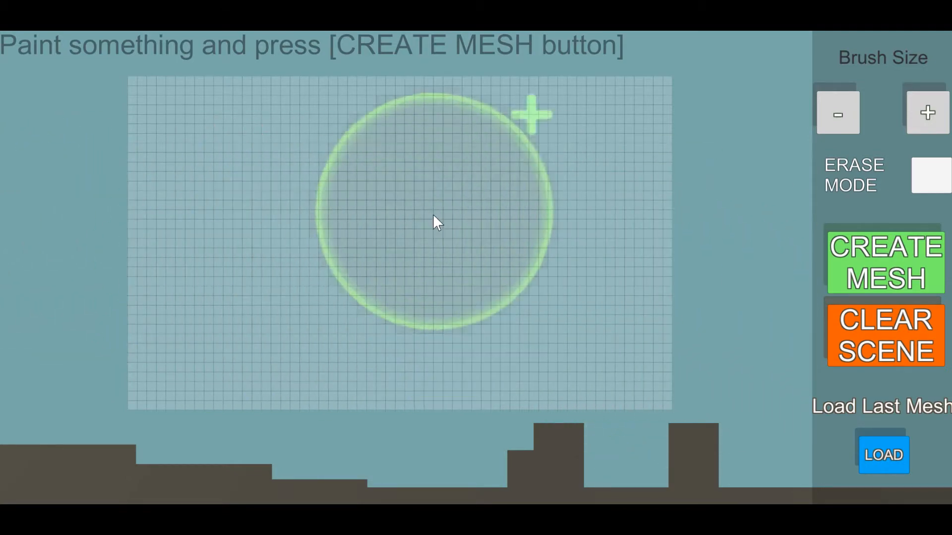
# Step: Paint a flat bar across the top, convert the drawings to meshes, then clear them
pyautogui.click(884, 262)
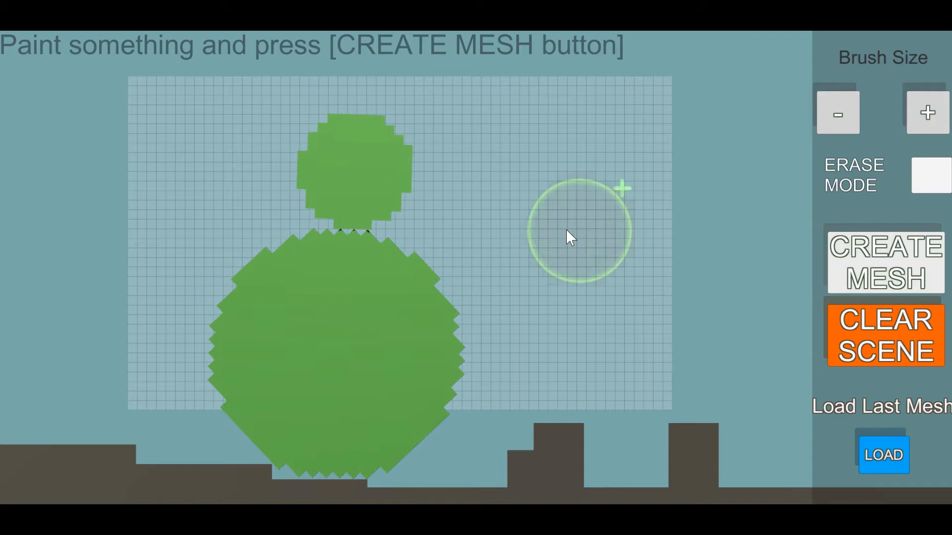
pyautogui.moveTo(225, 98); pyautogui.dragTo(394, 97)
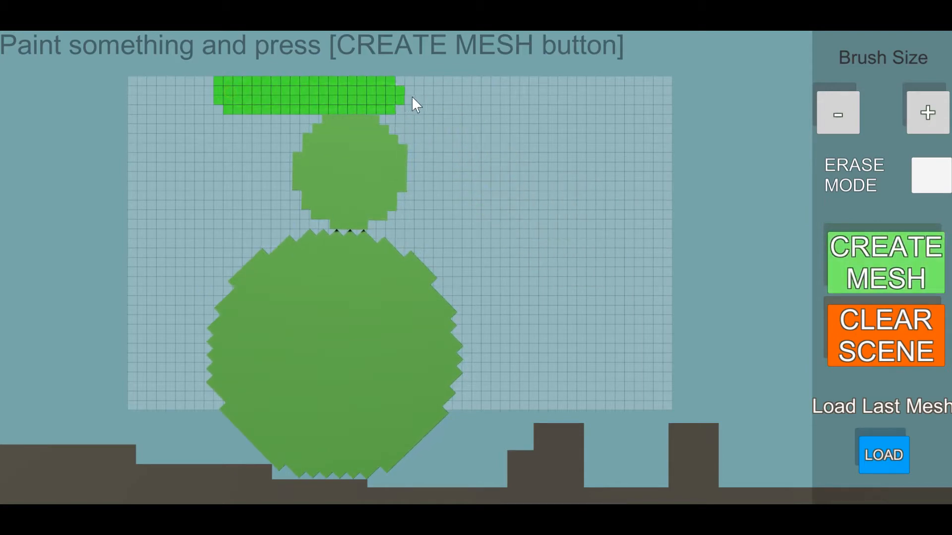
pyautogui.click(884, 263)
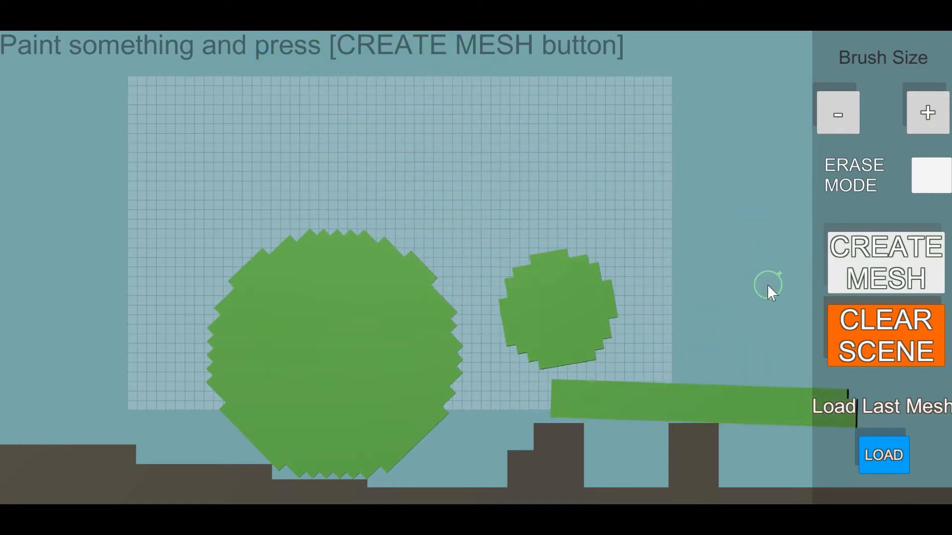
pyautogui.click(884, 336)
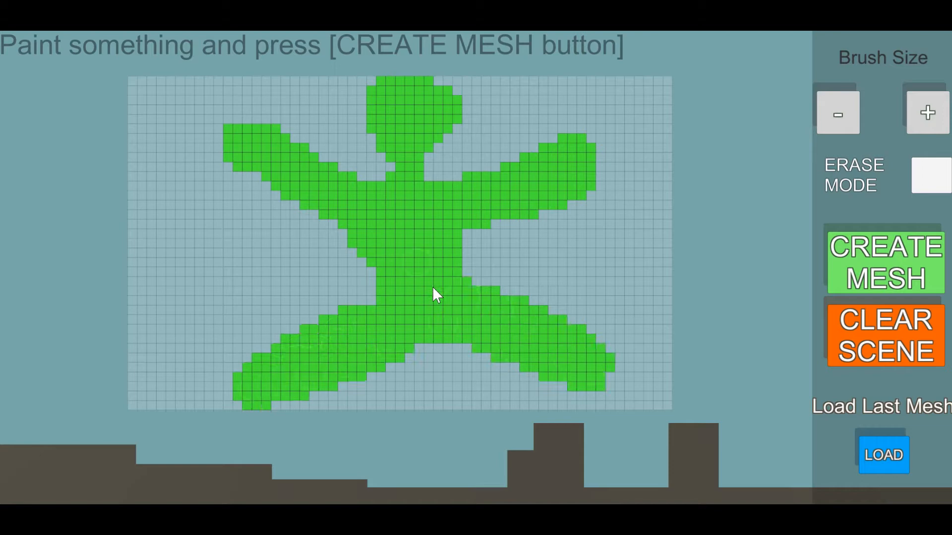
# Step: Convert the painted stick figure and then the rifle drawing into falling meshes
pyautogui.click(883, 263)
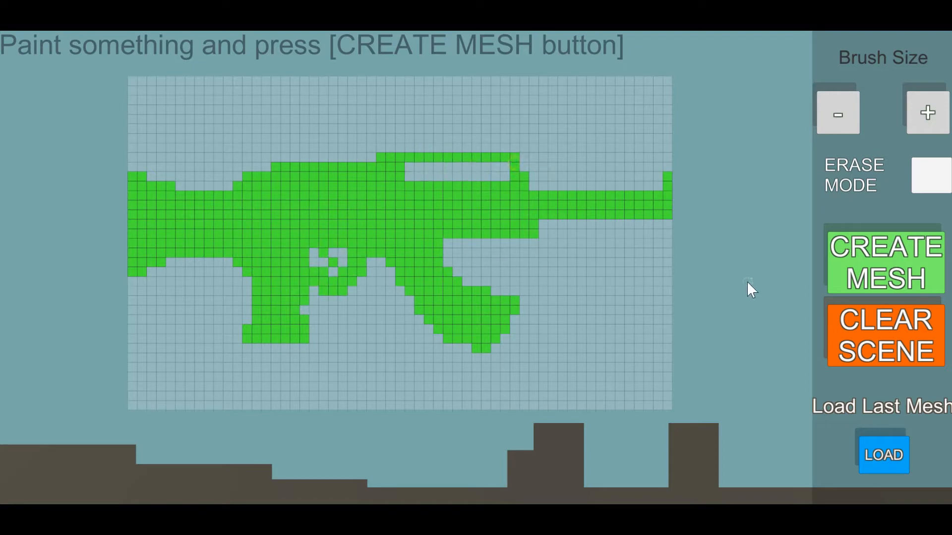
pyautogui.click(884, 262)
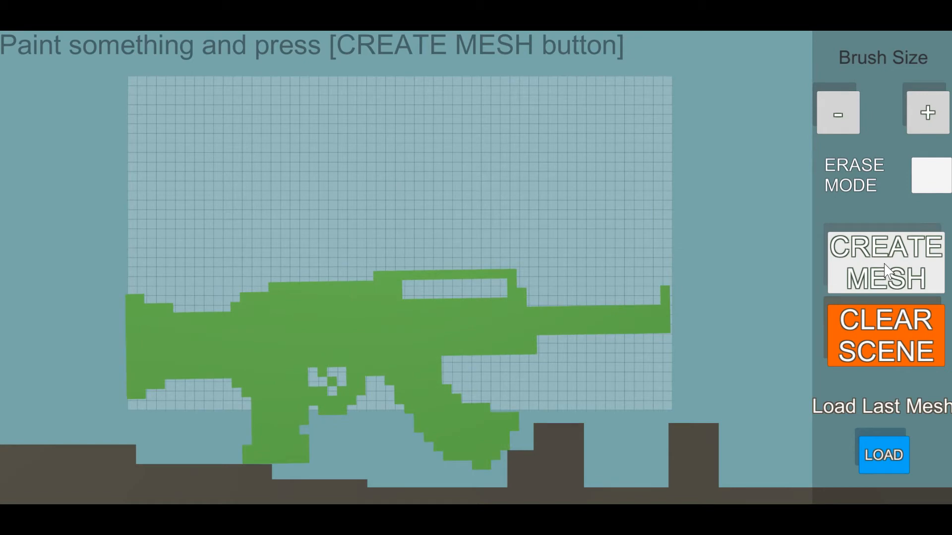
pyautogui.click(885, 263)
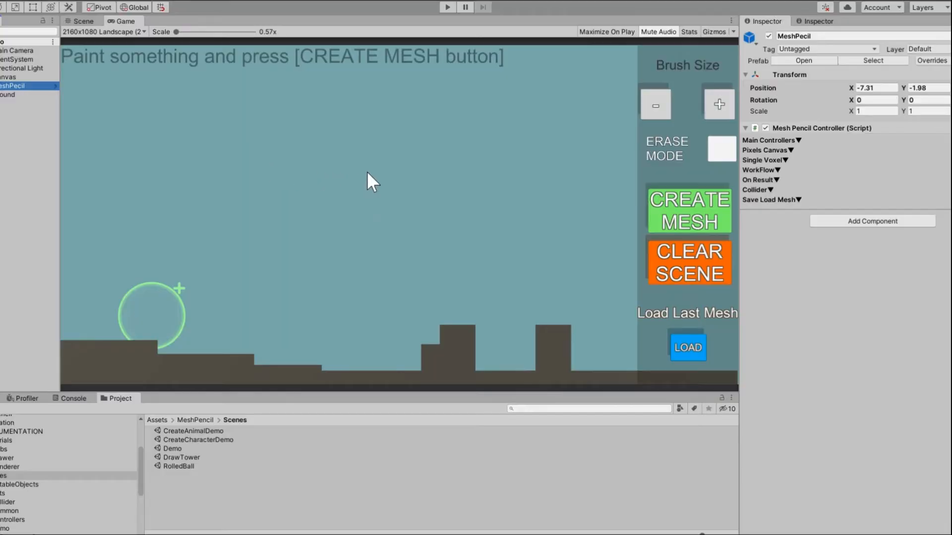
# Step: Expand the Main Controllers and WorkFlow foldouts and add an empty On Finish entry
pyautogui.click(766, 150)
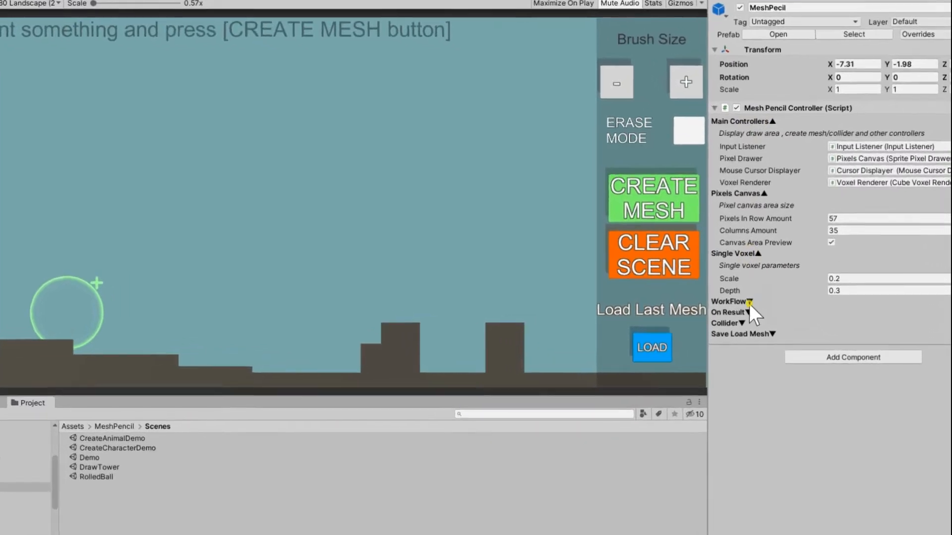
pyautogui.click(728, 302)
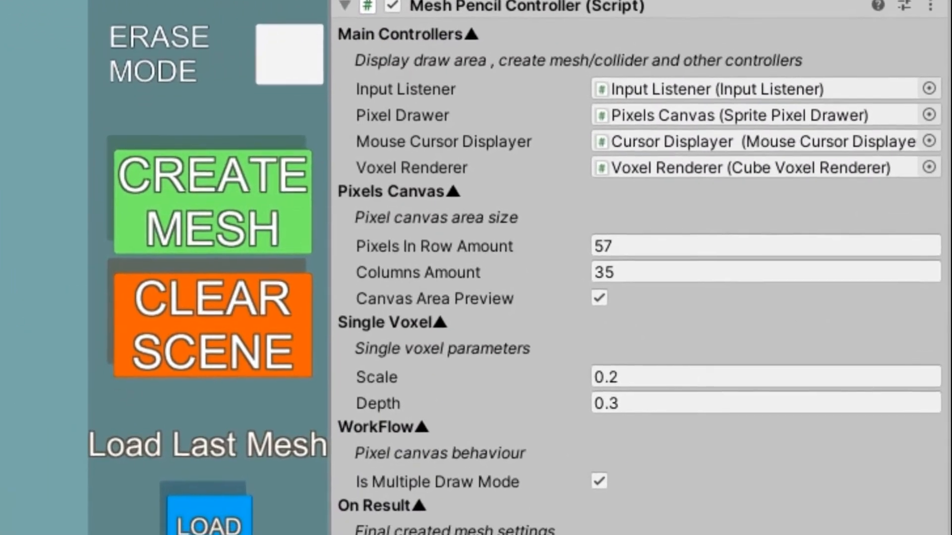
pyautogui.scroll(-3)
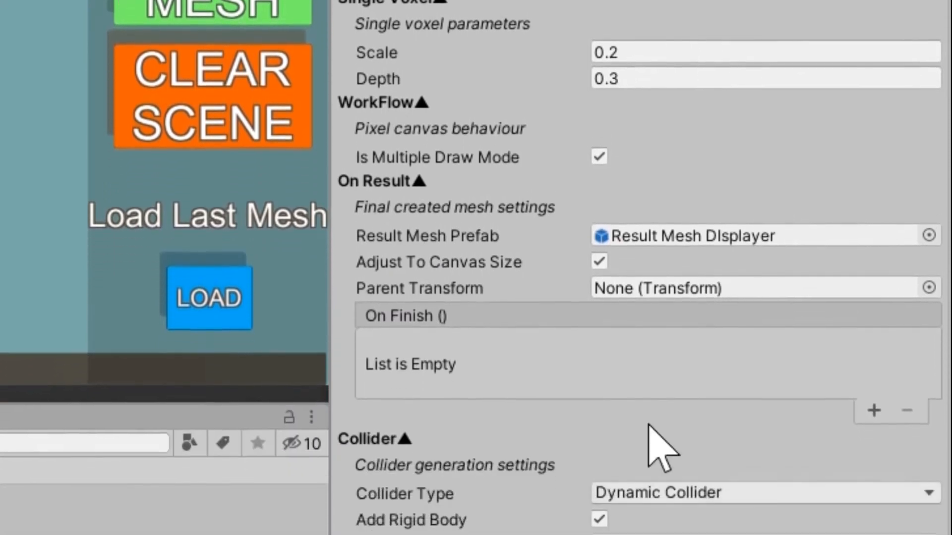
pyautogui.scroll(-3)
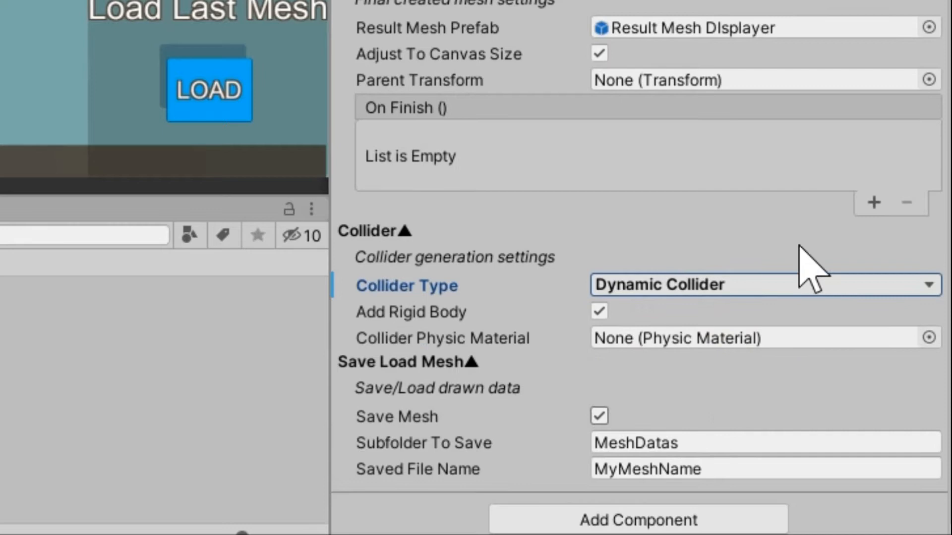
pyautogui.click(873, 202)
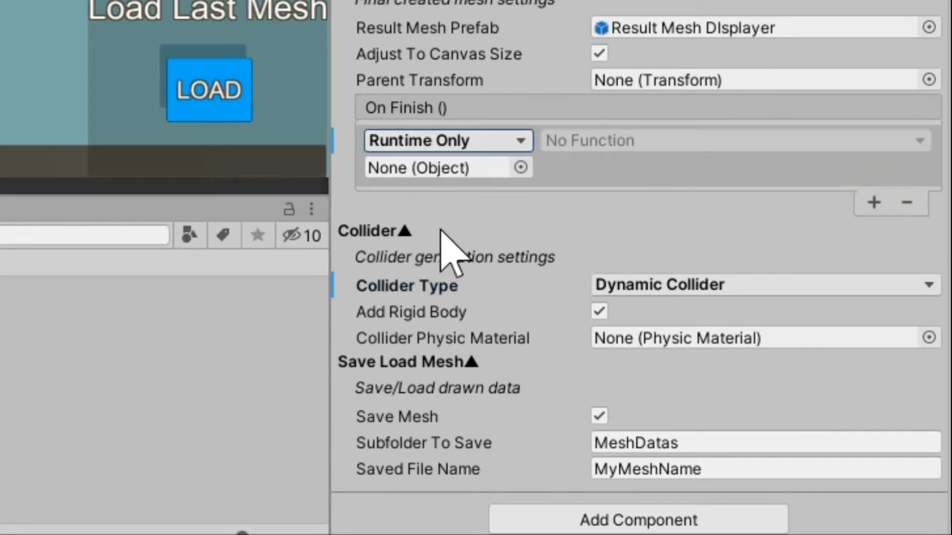
pyautogui.moveTo(452, 258)
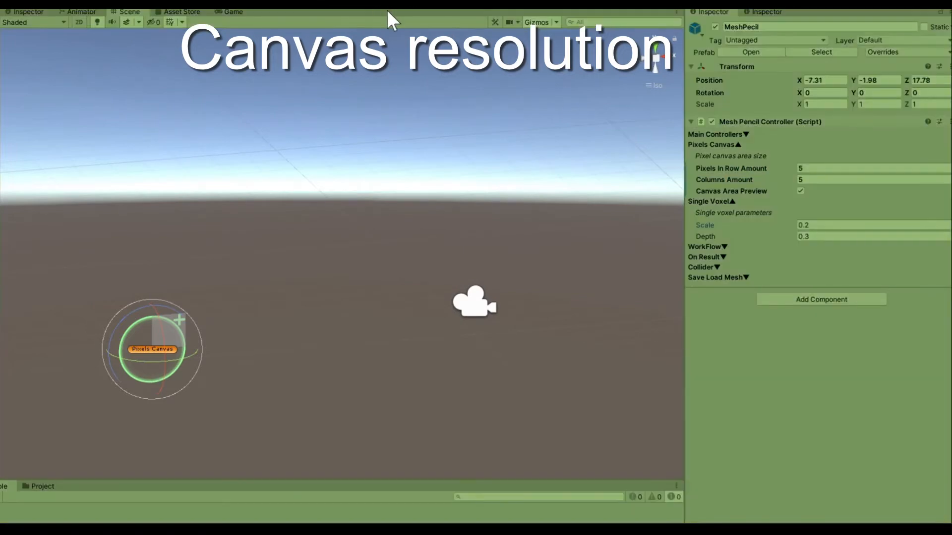
# Step: Set Pixels In Row Amount 381, Columns Amount 100, and Single Voxel Scale 0.02
pyautogui.click(233, 11)
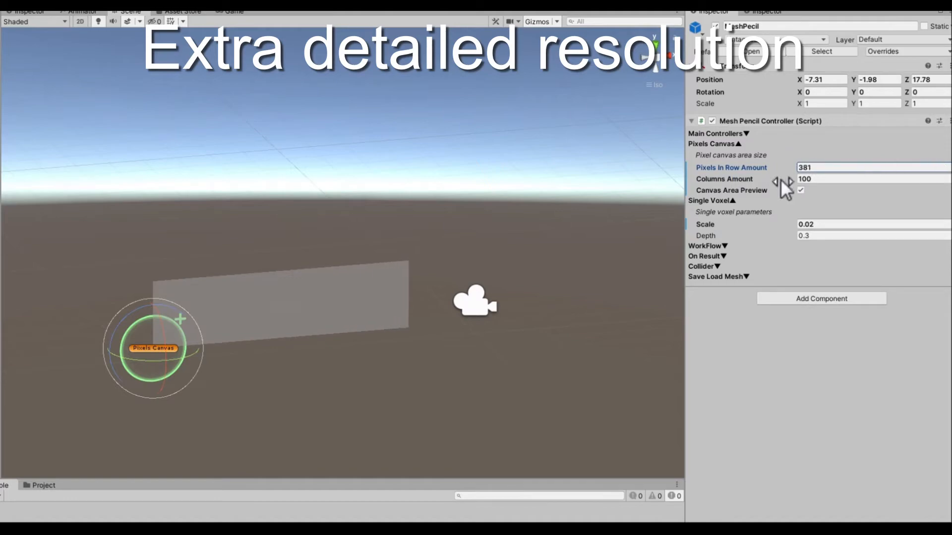
pyautogui.click(232, 11)
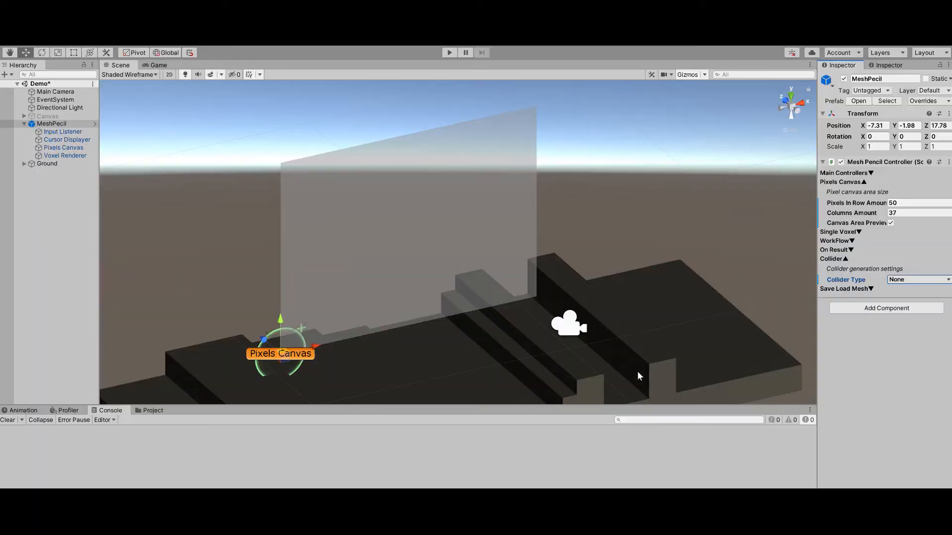
# Step: Pick Static Collider from the Collider Type dropdown in the Collider section
pyautogui.click(916, 279)
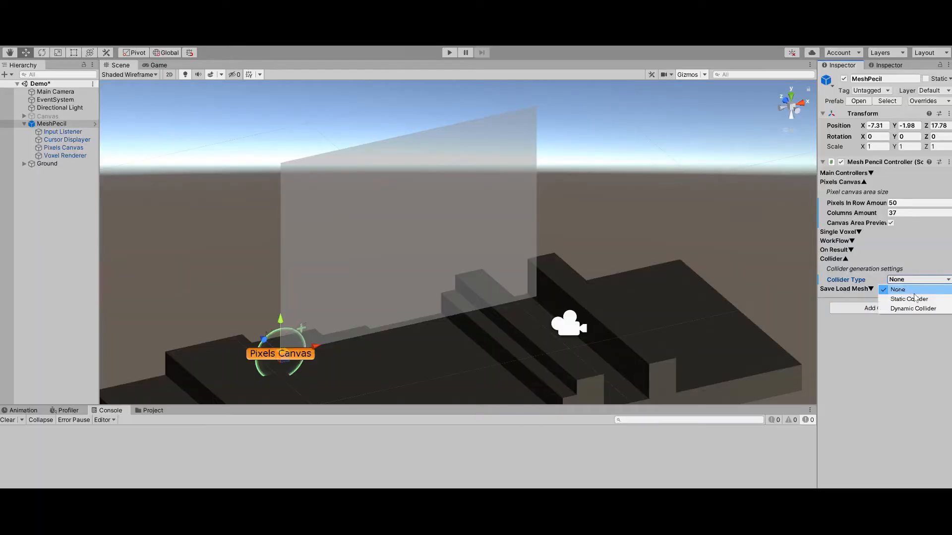
pyautogui.click(913, 308)
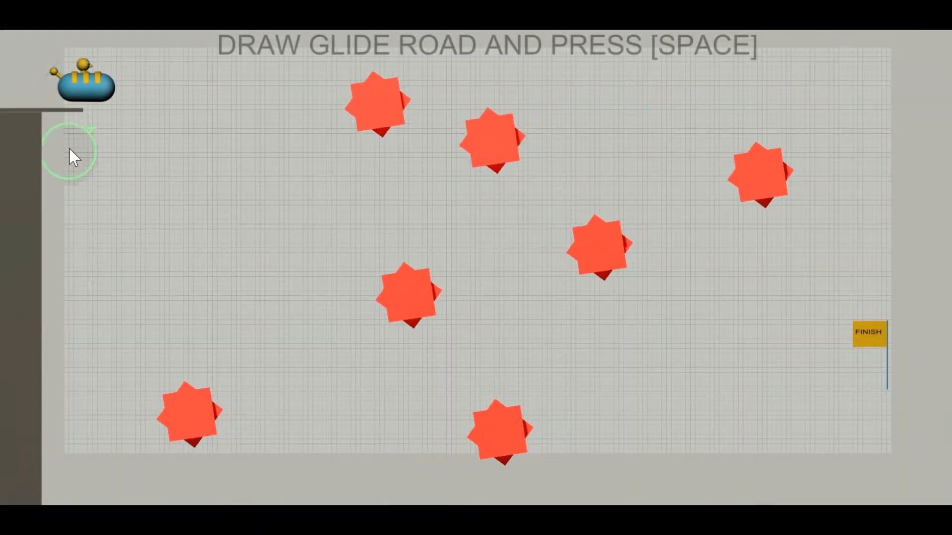
# Step: Paint a road from below the ledge toward the finish flag and build it twice with Space
pyautogui.moveTo(73, 152); pyautogui.dragTo(143, 209)
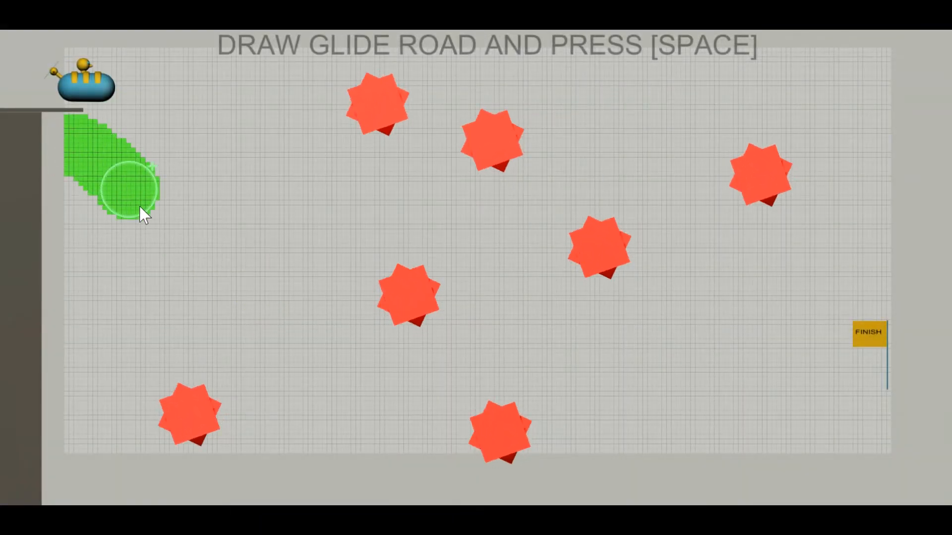
pyautogui.moveTo(130, 184); pyautogui.dragTo(285, 297)
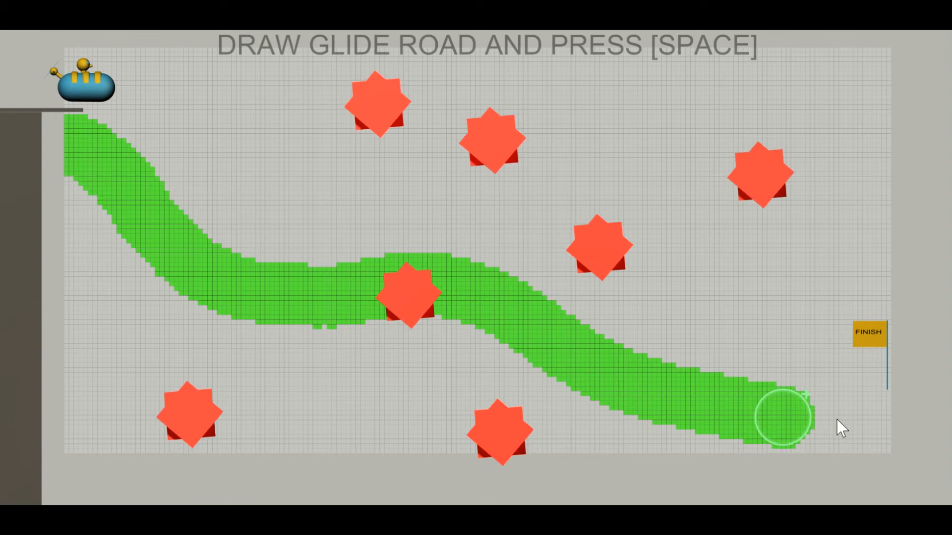
pyautogui.press('space')
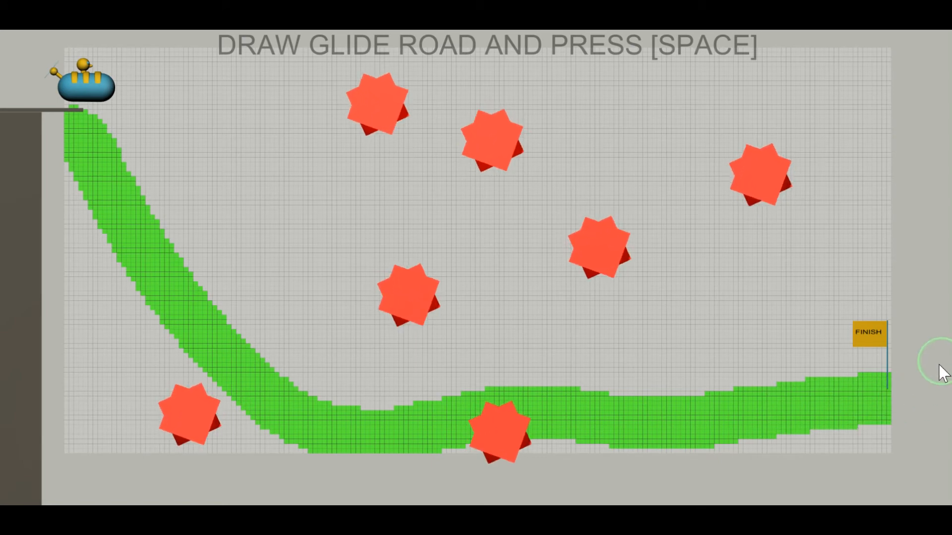
pyautogui.press('space')
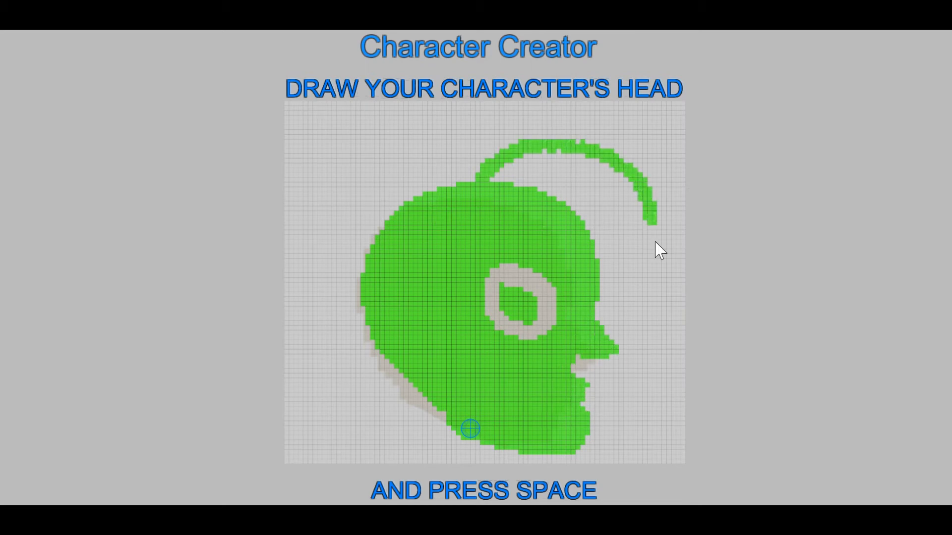
# Step: Accept the head, shoulder, lower hand, thigh, lower leg and sword drawings with Space
pyautogui.press('space')
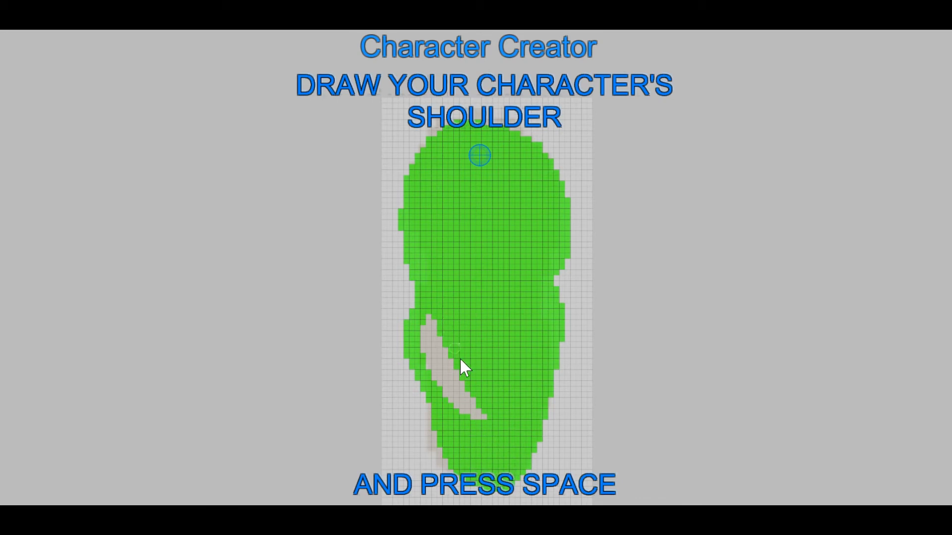
pyautogui.press('space')
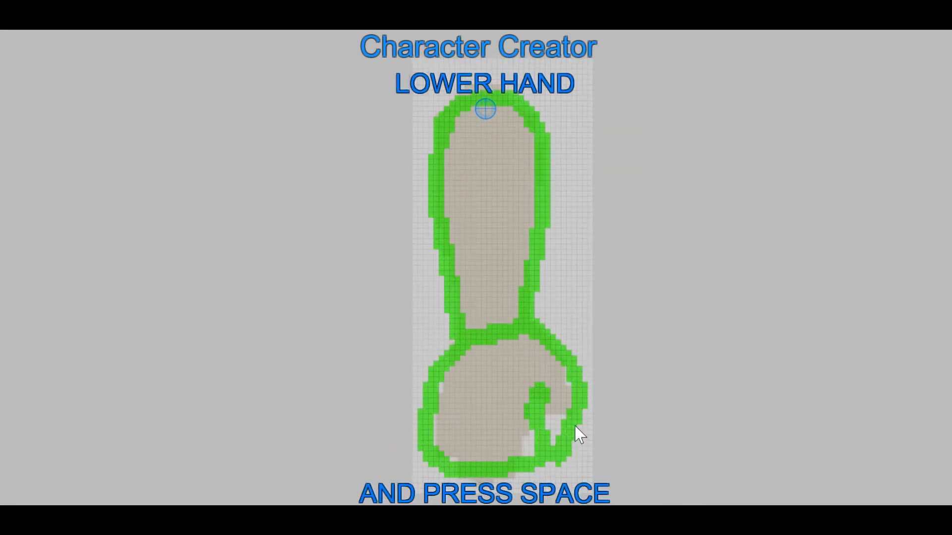
pyautogui.press('space')
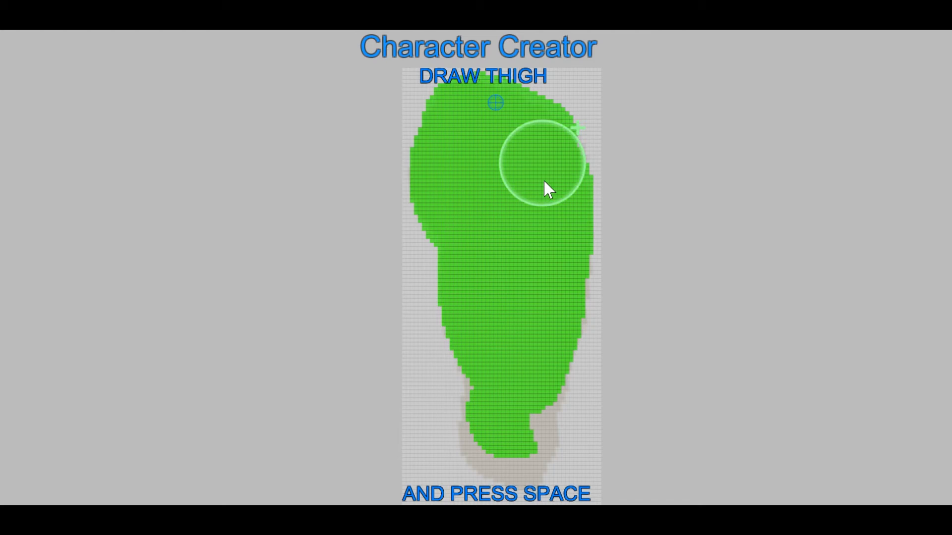
pyautogui.press('space')
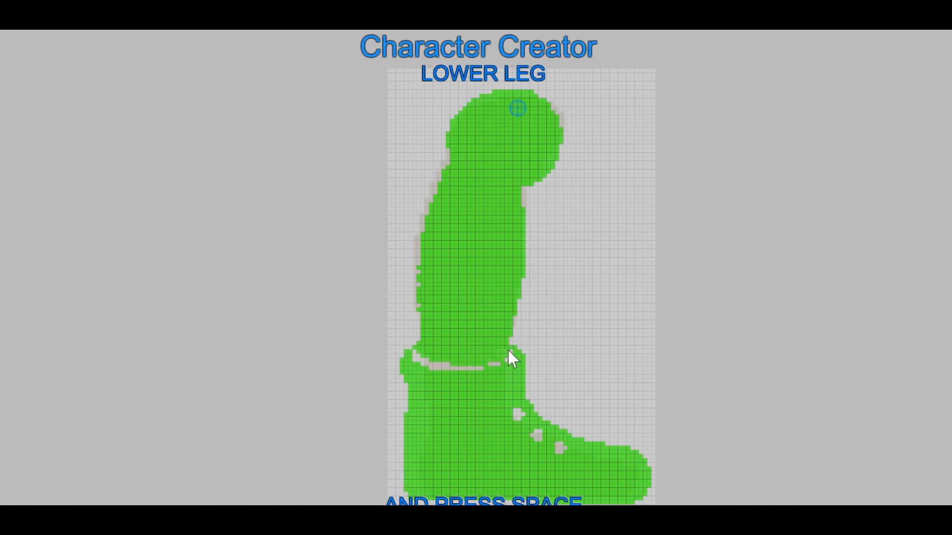
pyautogui.press('space')
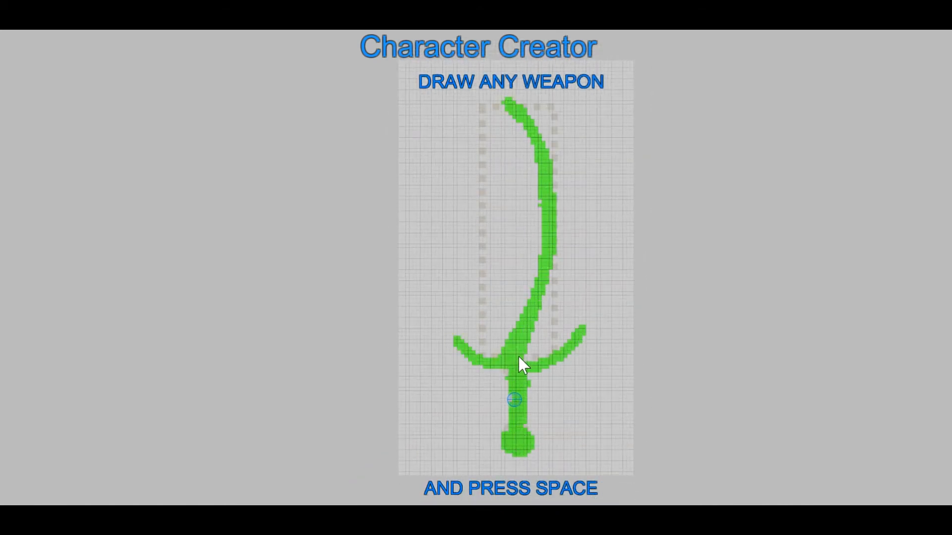
pyautogui.press('space')
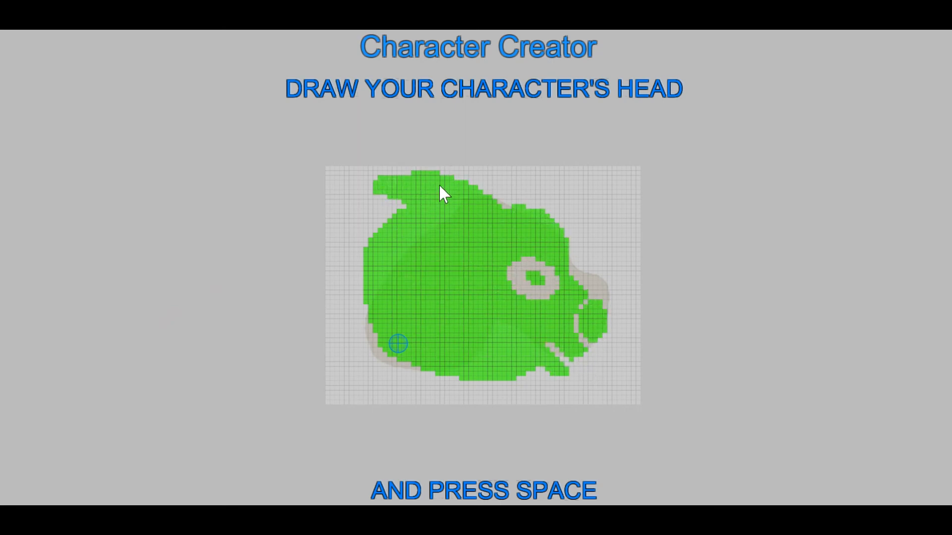
# Step: Accept the new character's head and body drawings to reach the lower paw
pyautogui.press('space')
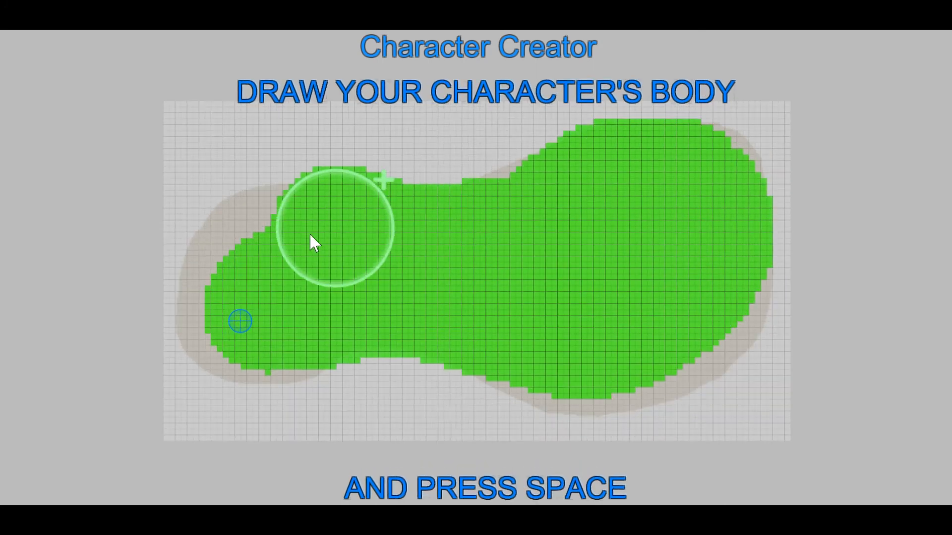
pyautogui.press('space')
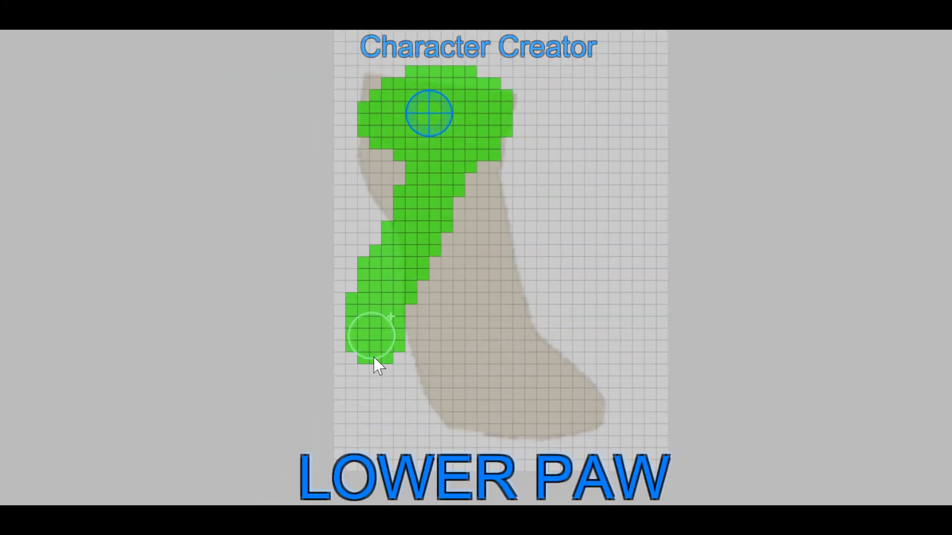